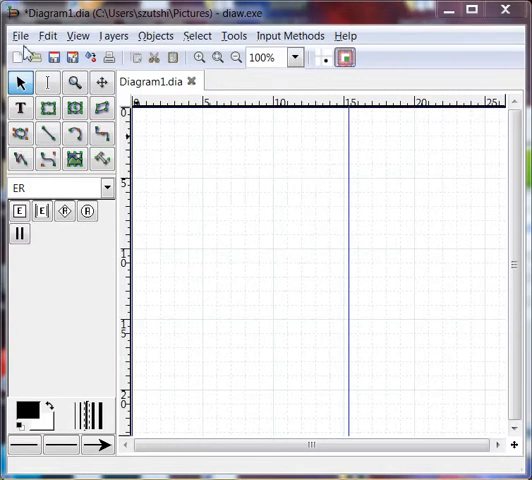
pyautogui.moveTo(190, 231)
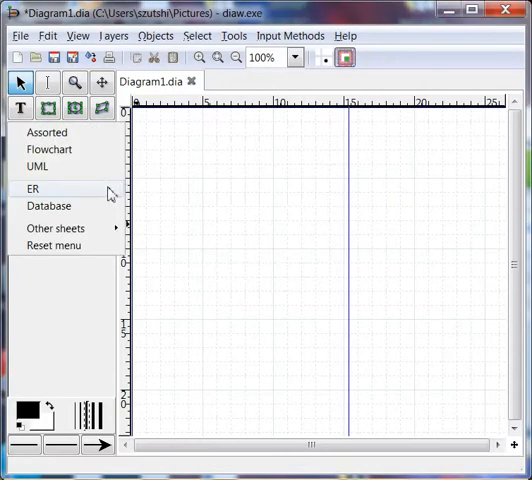
# - Browse the Assorted and Flowchart shape sets, then return to the ER sheet
pyautogui.click(46, 131)
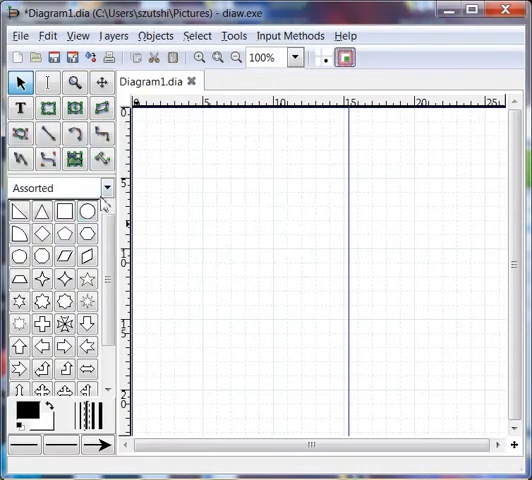
pyautogui.click(102, 188)
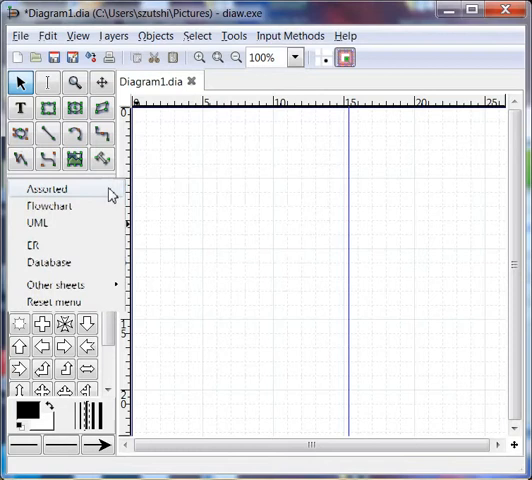
pyautogui.click(47, 206)
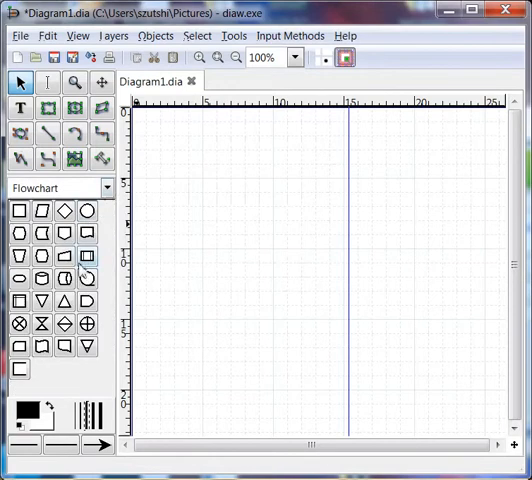
pyautogui.click(108, 188)
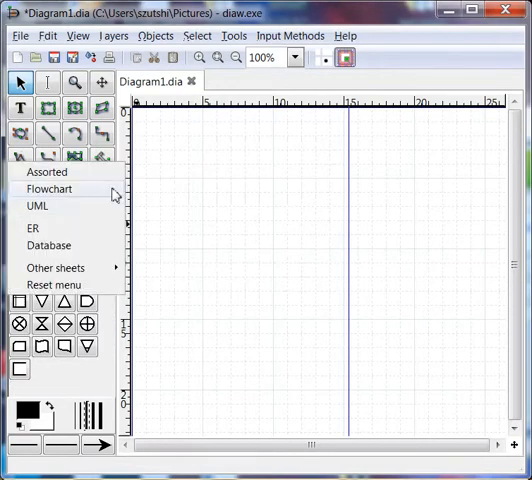
pyautogui.moveTo(33, 228)
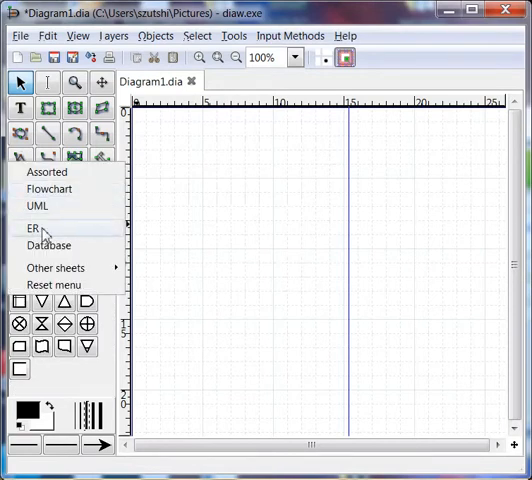
pyautogui.click(31, 228)
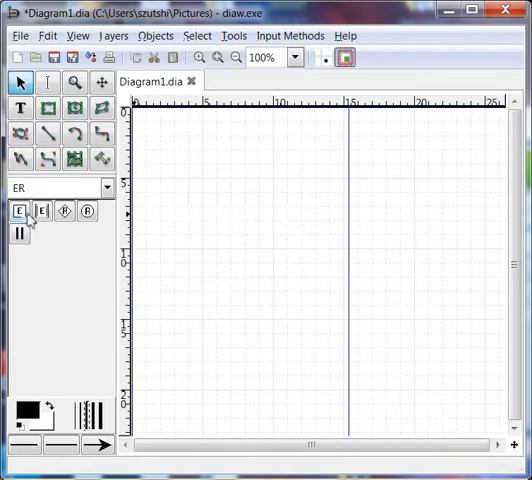
pyautogui.moveTo(18, 211)
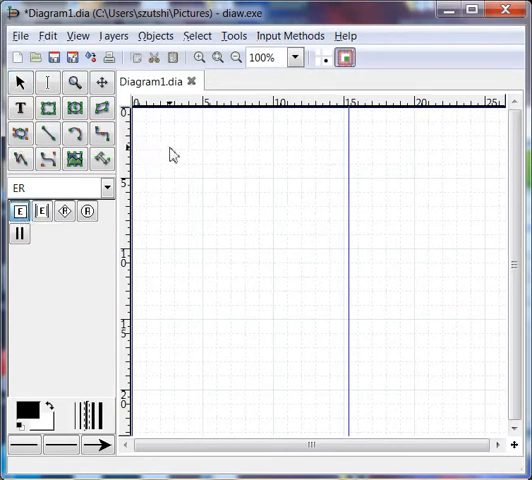
# - Place an ER entity near the canvas top-left and name it CD
pyautogui.click(196, 159)
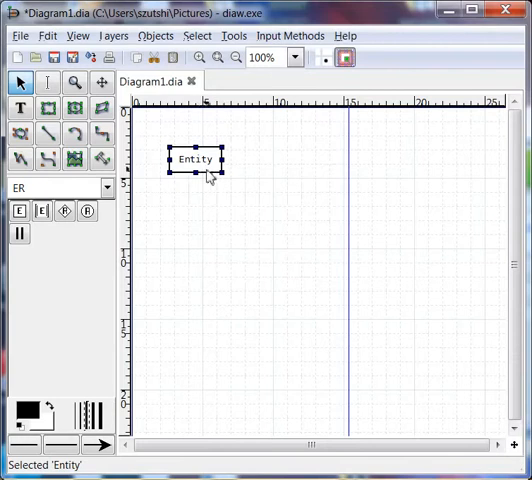
pyautogui.doubleClick(194, 159)
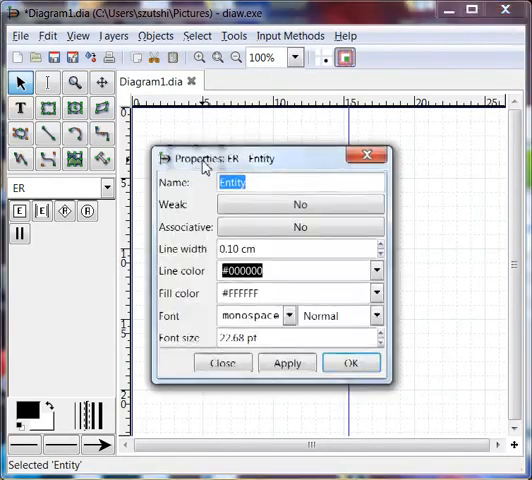
pyautogui.write('CI')
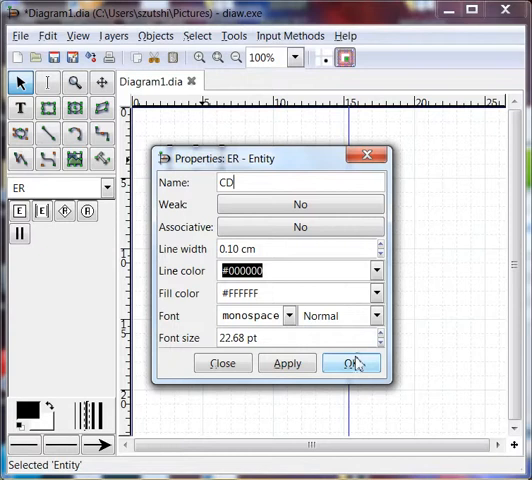
pyautogui.click(351, 362)
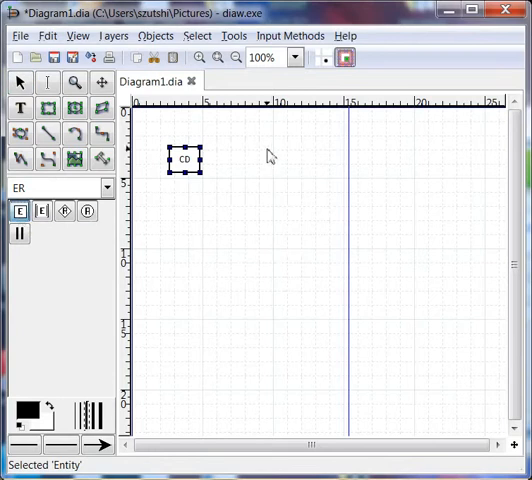
# - Place a second ER entity beside CD, name it Artist, and deselect it
pyautogui.doubleClick(184, 159)
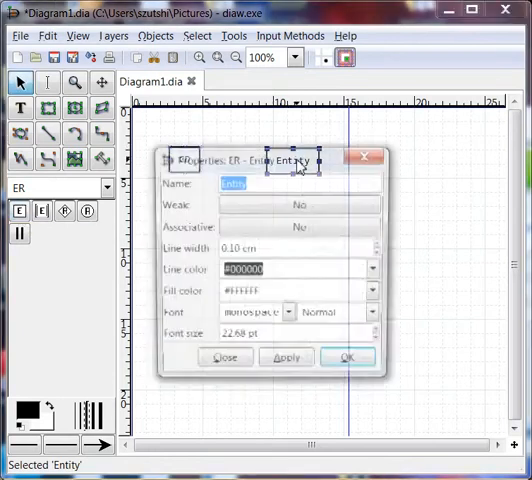
pyautogui.write('Art')
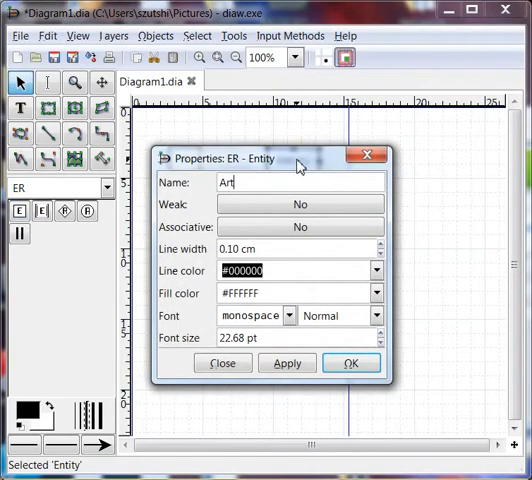
pyautogui.write('ist')
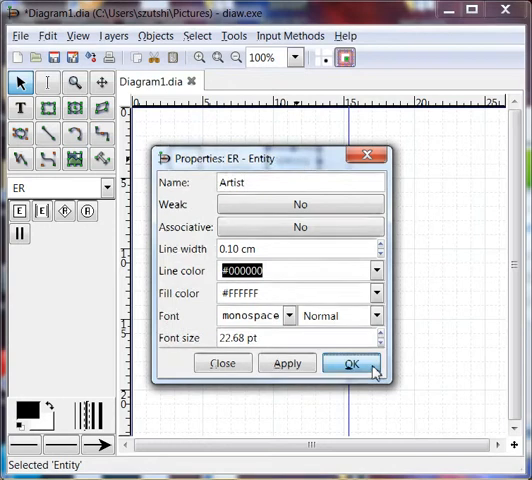
pyautogui.click(351, 363)
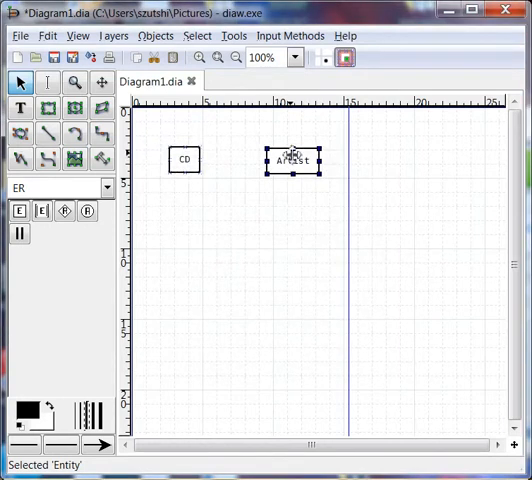
pyautogui.click(254, 245)
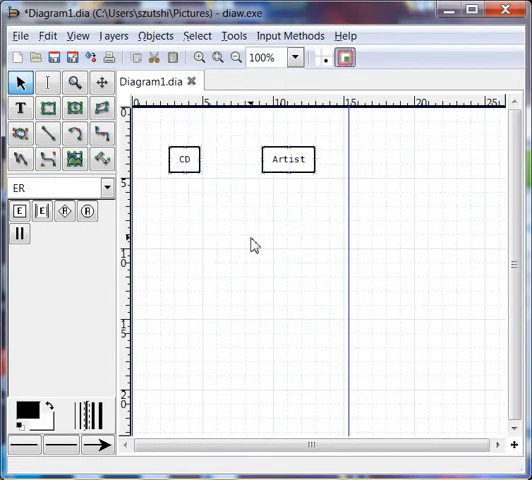
pyautogui.moveTo(256, 220)
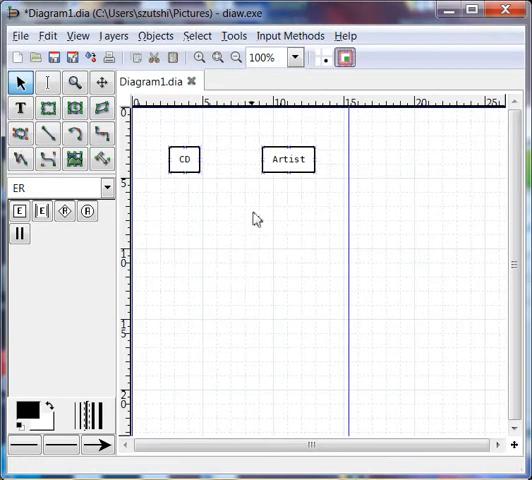
pyautogui.moveTo(207, 170)
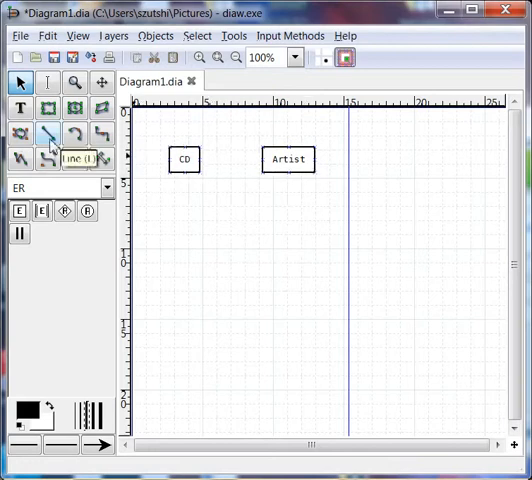
pyautogui.moveTo(64, 211)
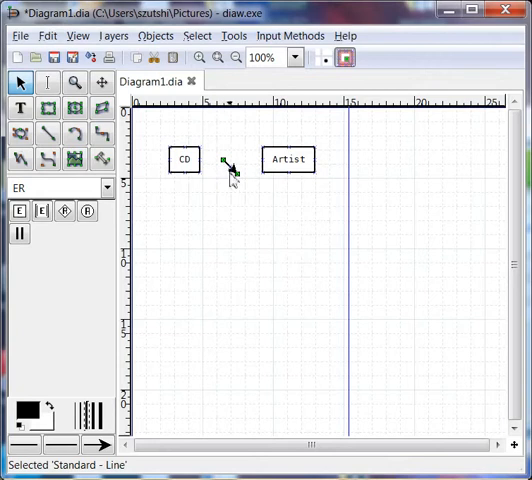
pyautogui.moveTo(238, 182)
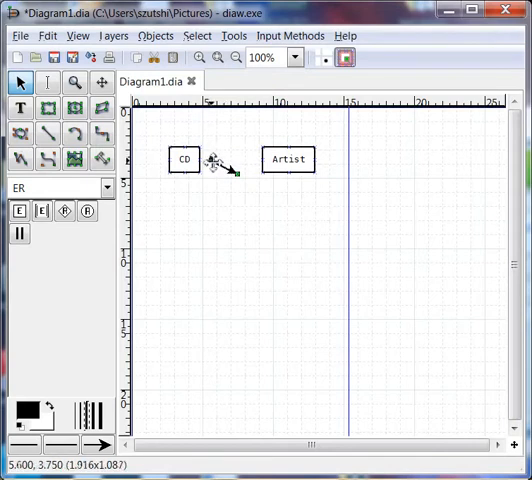
# - Attach the line's start to CD and end to Artist, then drag the entities up
pyautogui.moveTo(198, 160); pyautogui.dragTo(238, 173)
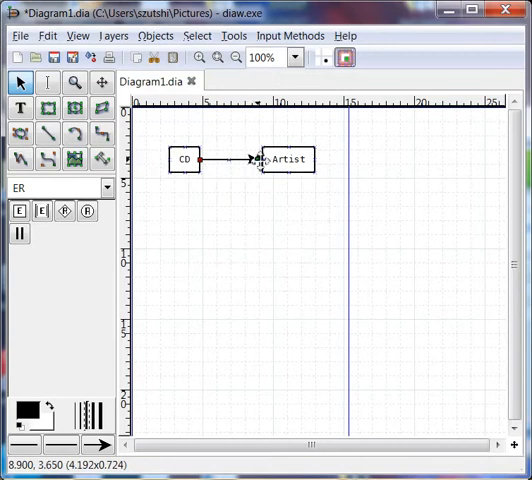
pyautogui.click(289, 159)
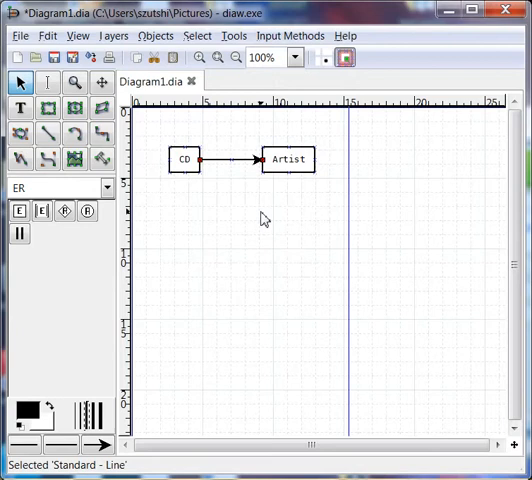
pyautogui.moveTo(189, 181)
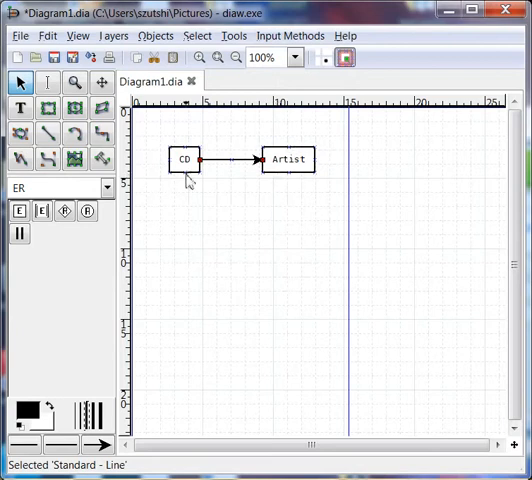
pyautogui.moveTo(288, 159); pyautogui.dragTo(288, 193)
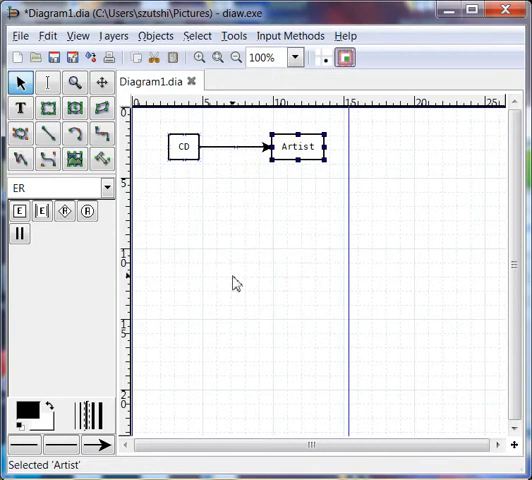
pyautogui.click(184, 147)
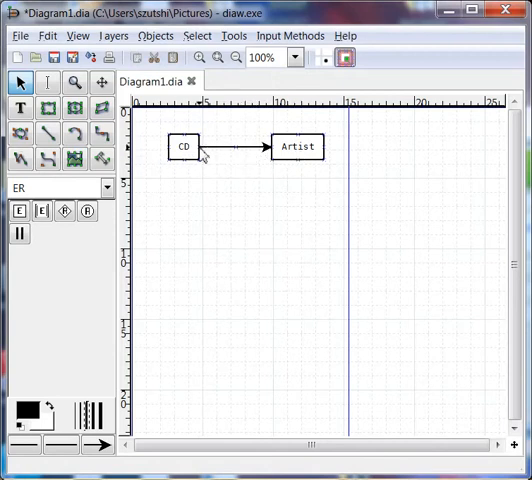
pyautogui.moveTo(245, 153)
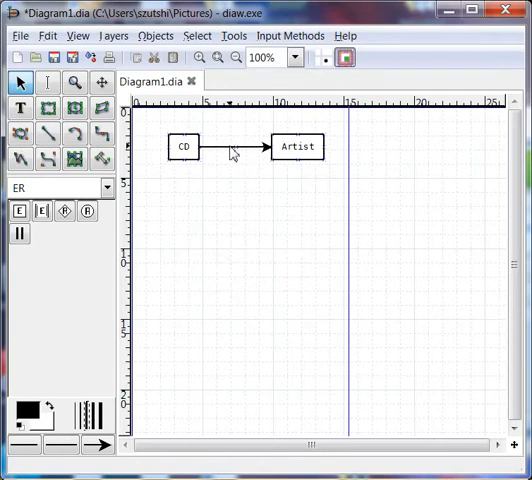
# - Give the line a zero-or-many crow's-foot start and open the end style choices
pyautogui.doubleClick(230, 147)
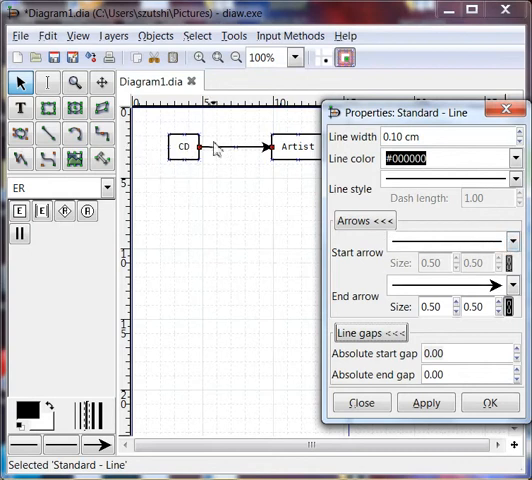
pyautogui.moveTo(468, 295)
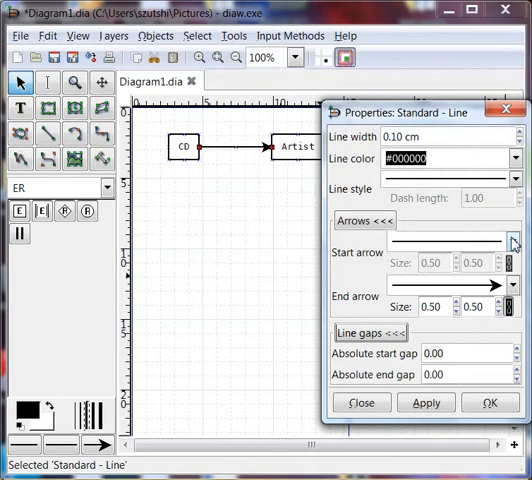
pyautogui.click(512, 243)
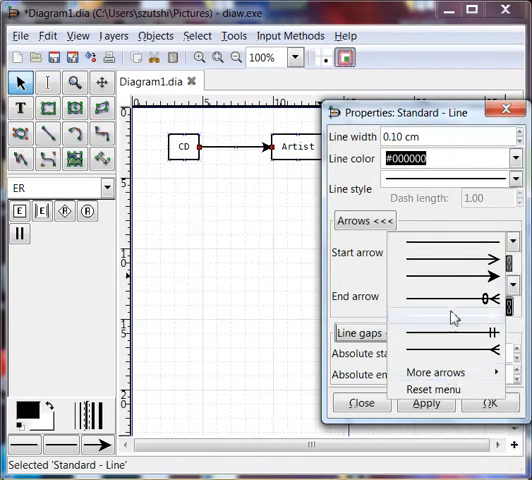
pyautogui.click(455, 310)
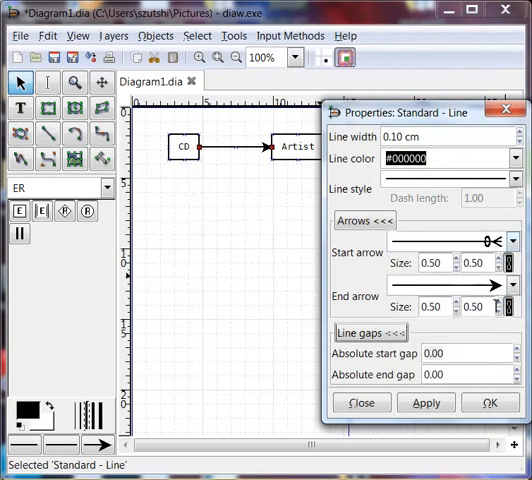
pyautogui.click(514, 240)
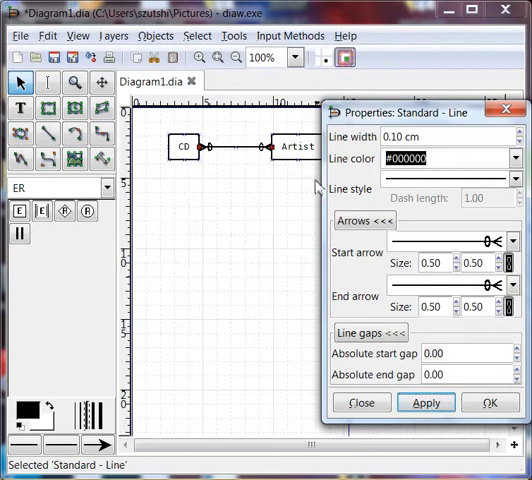
pyautogui.moveTo(302, 184)
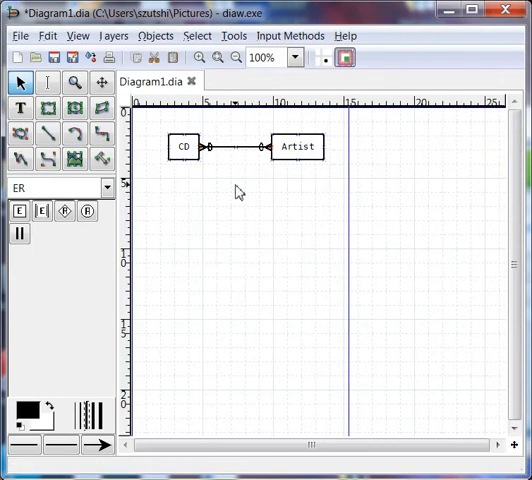
pyautogui.moveTo(222, 188)
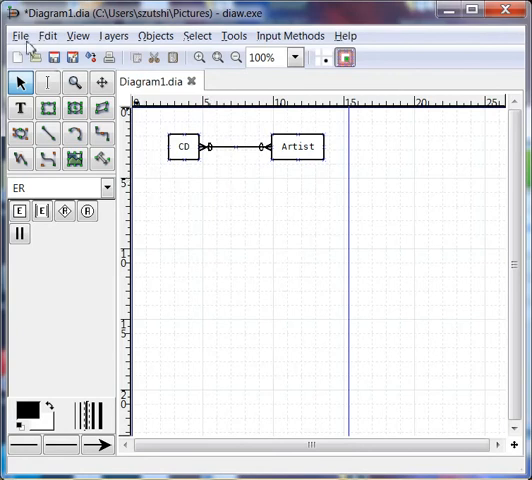
# - Open the File menu to save Diagram1.dia
pyautogui.click(17, 36)
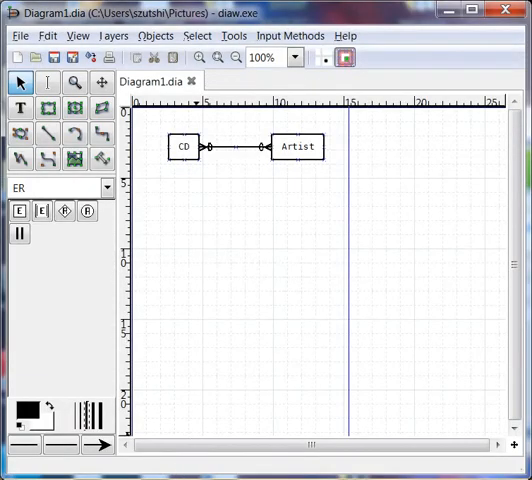
pyautogui.moveTo(208, 366)
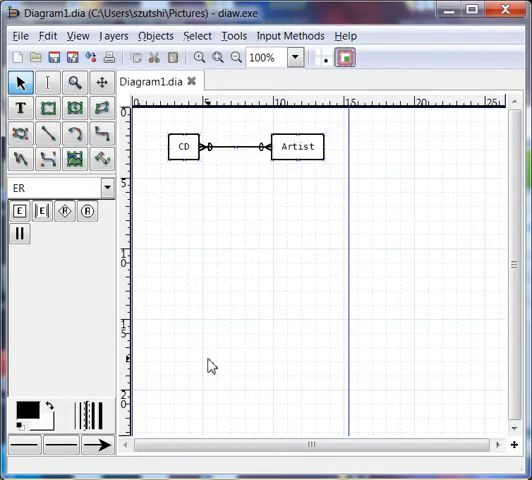
pyautogui.moveTo(209, 365)
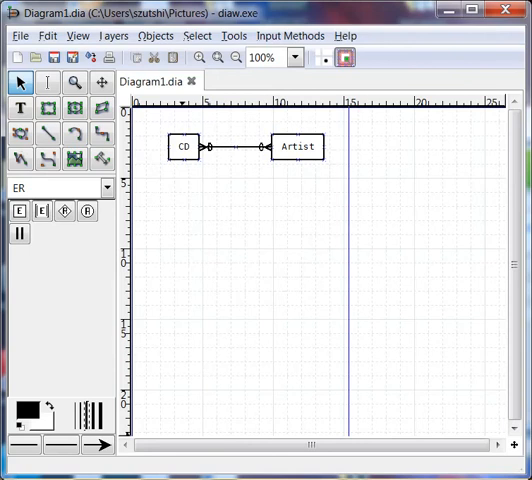